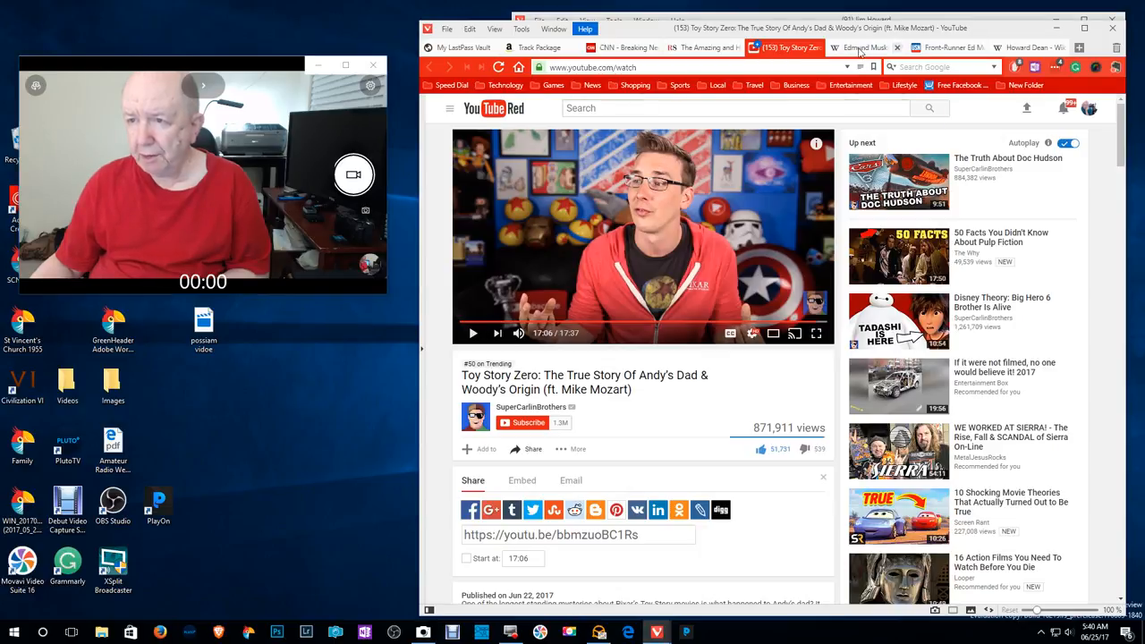
Switch from the Toy Story video to the Edmund Muskie Wikipedia article
{"action": "left_click", "coordinate": [859, 48]}
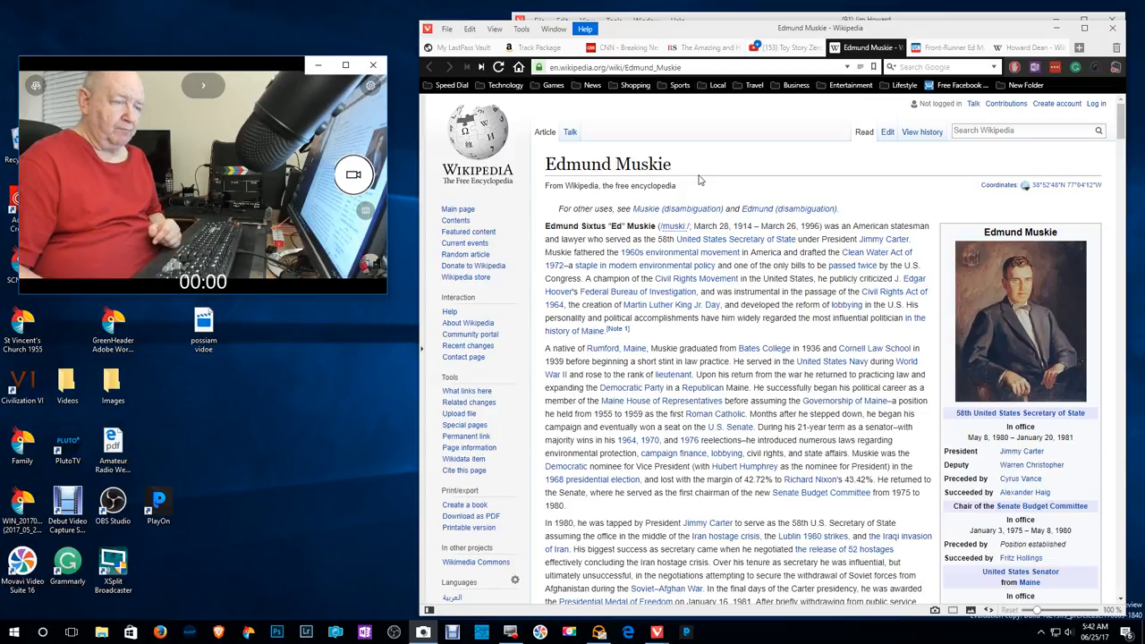
{"action": "mouse_move", "coordinate": [708, 187]}
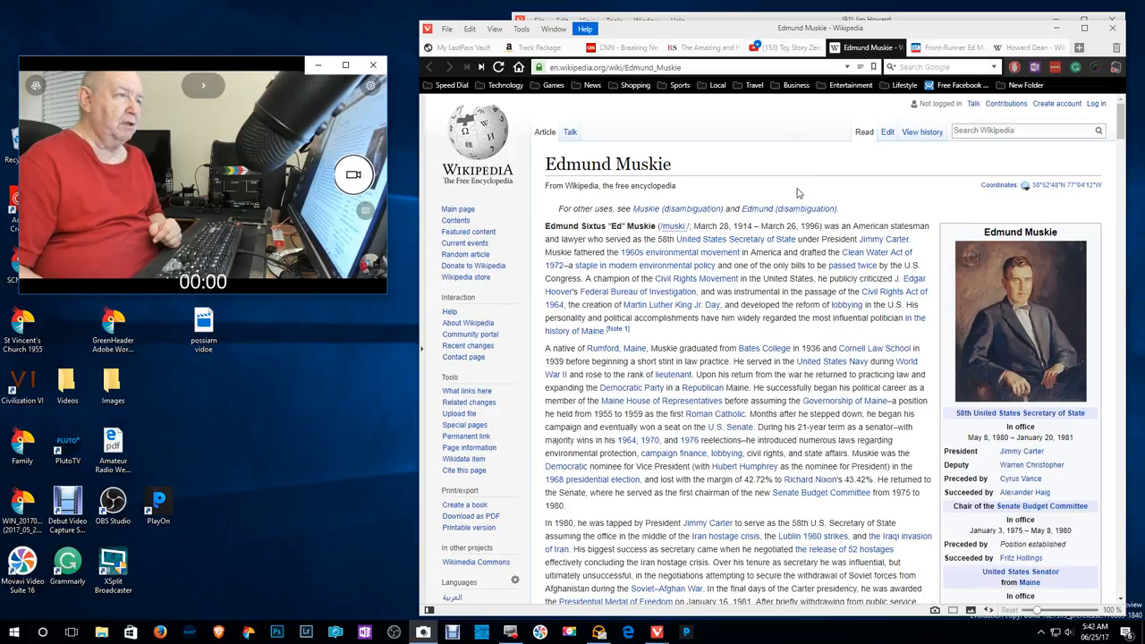
{"action": "mouse_move", "coordinate": [891, 154]}
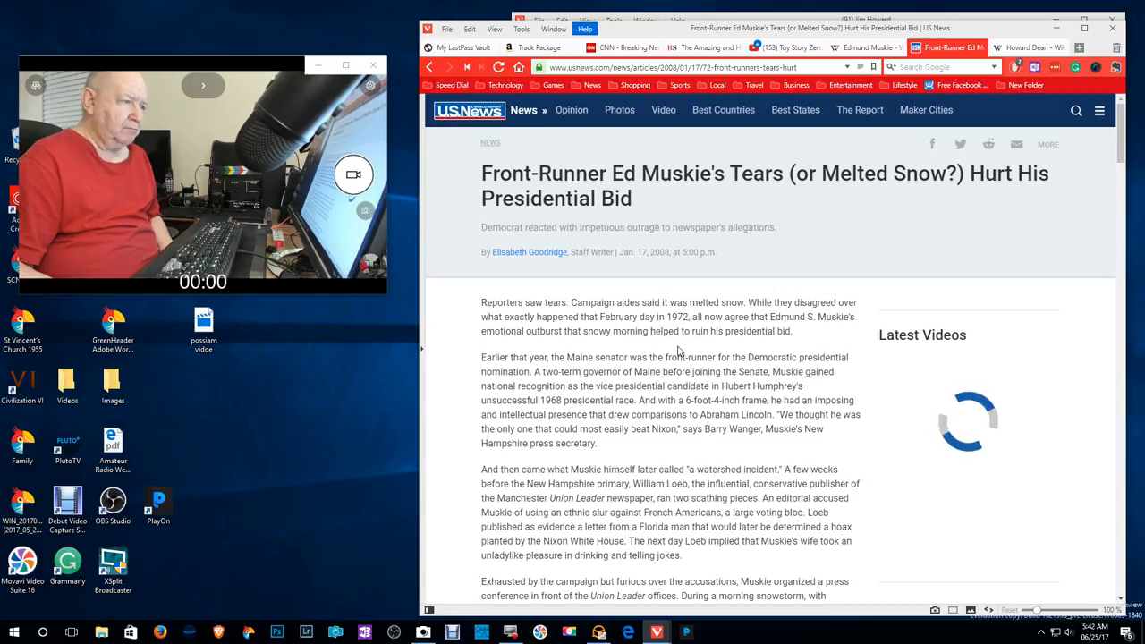
{"action": "mouse_move", "coordinate": [773, 350]}
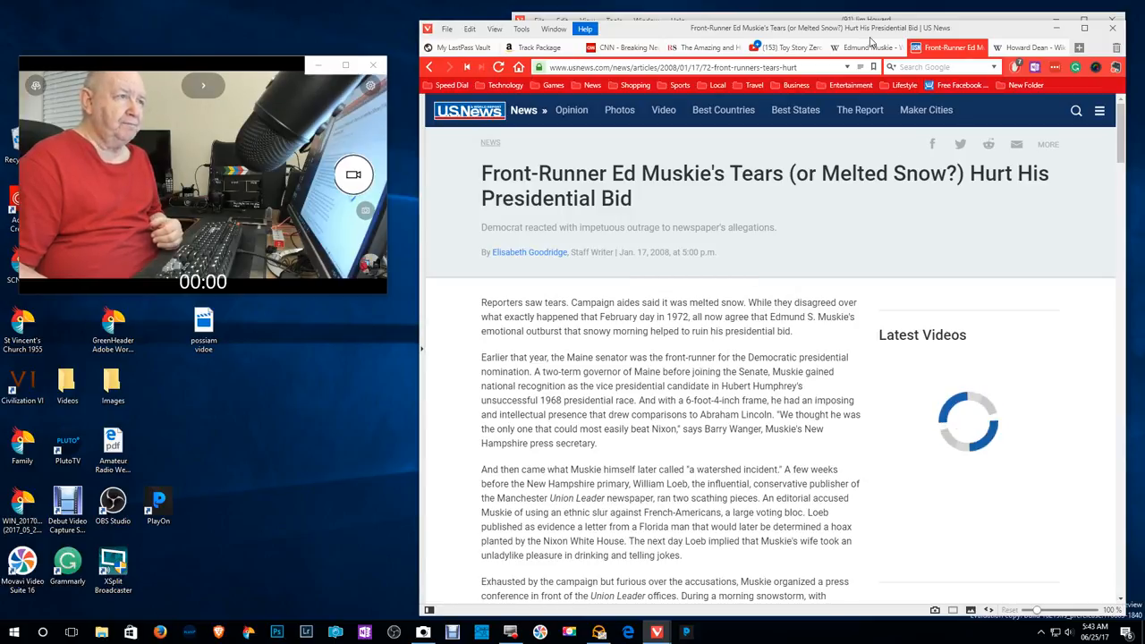
Return to the Edmund Muskie Wikipedia article, keeping the US News piece open
{"action": "left_click", "coordinate": [863, 47]}
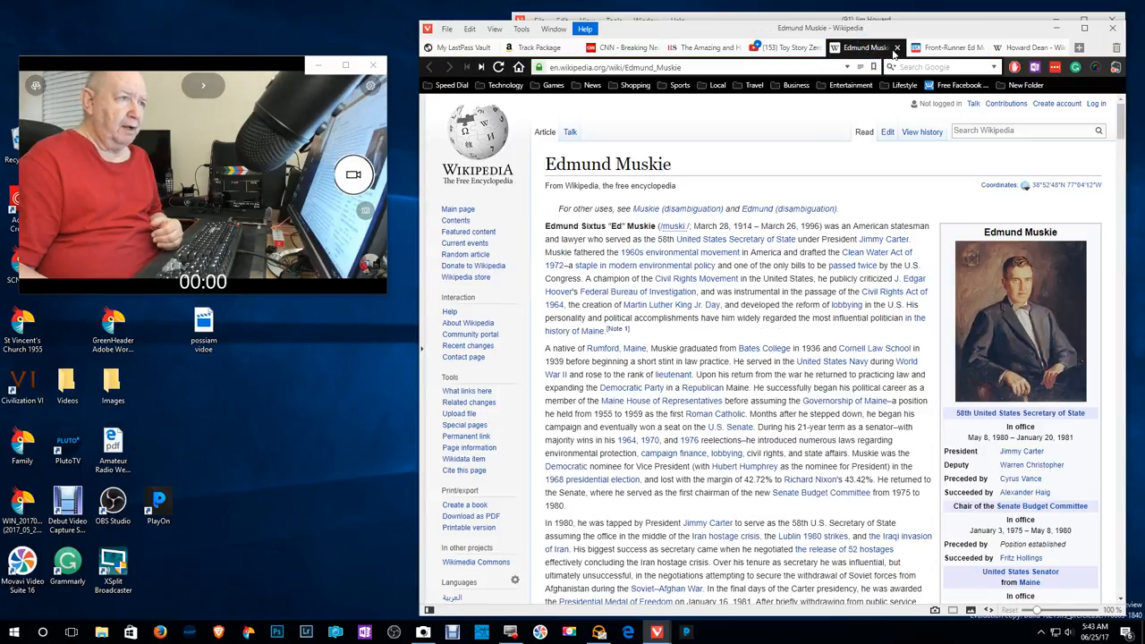
{"action": "mouse_move", "coordinate": [815, 147]}
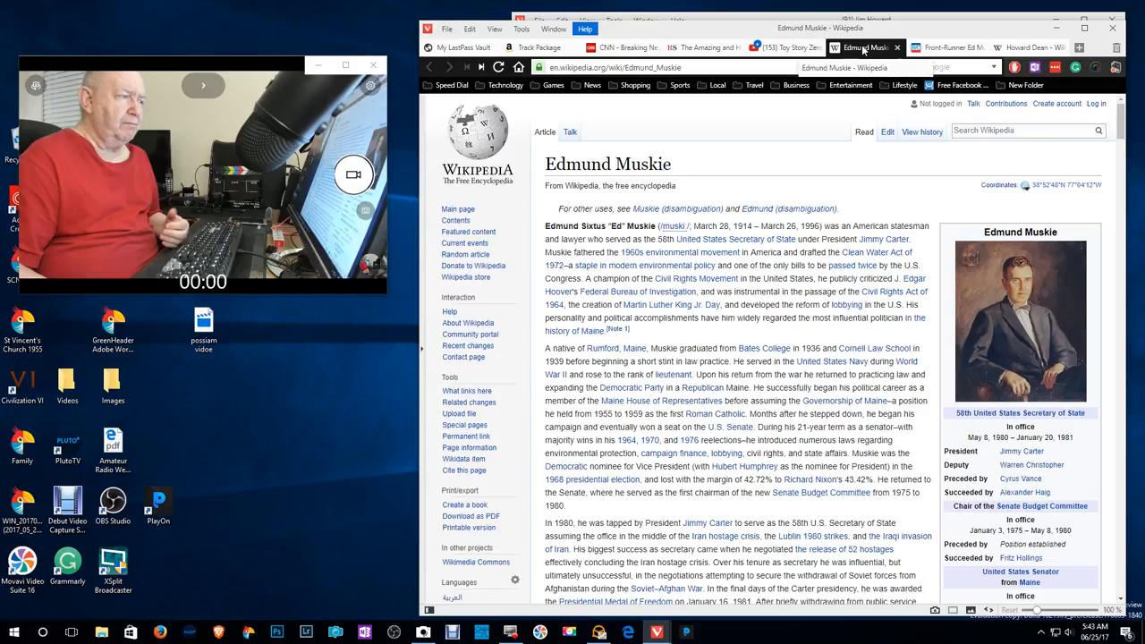
{"action": "mouse_move", "coordinate": [948, 48]}
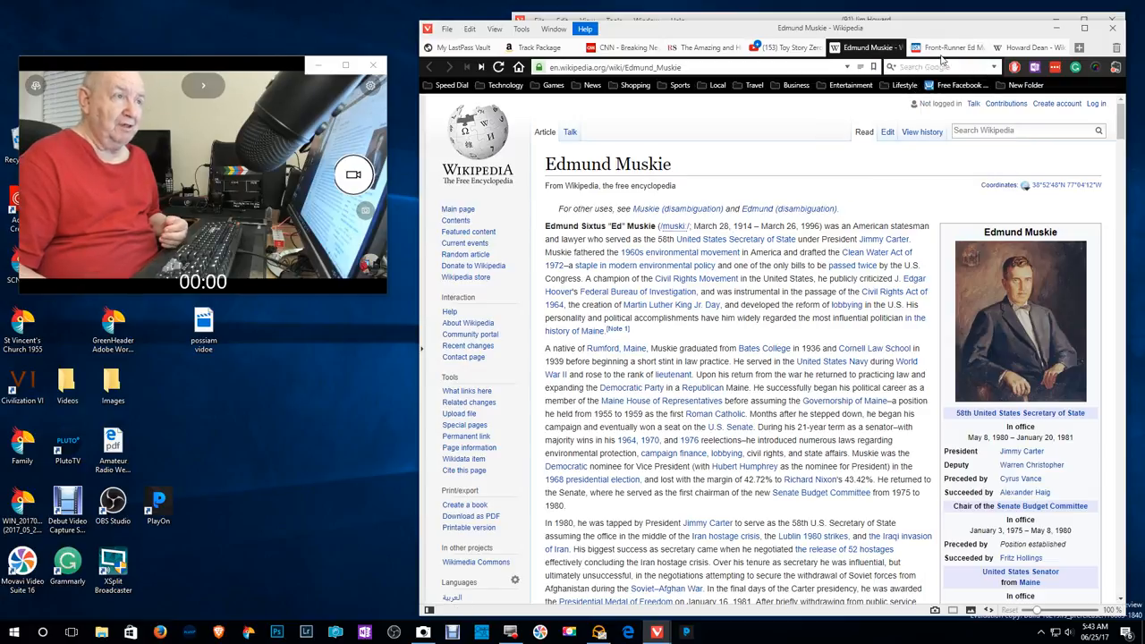
{"action": "mouse_move", "coordinate": [948, 48]}
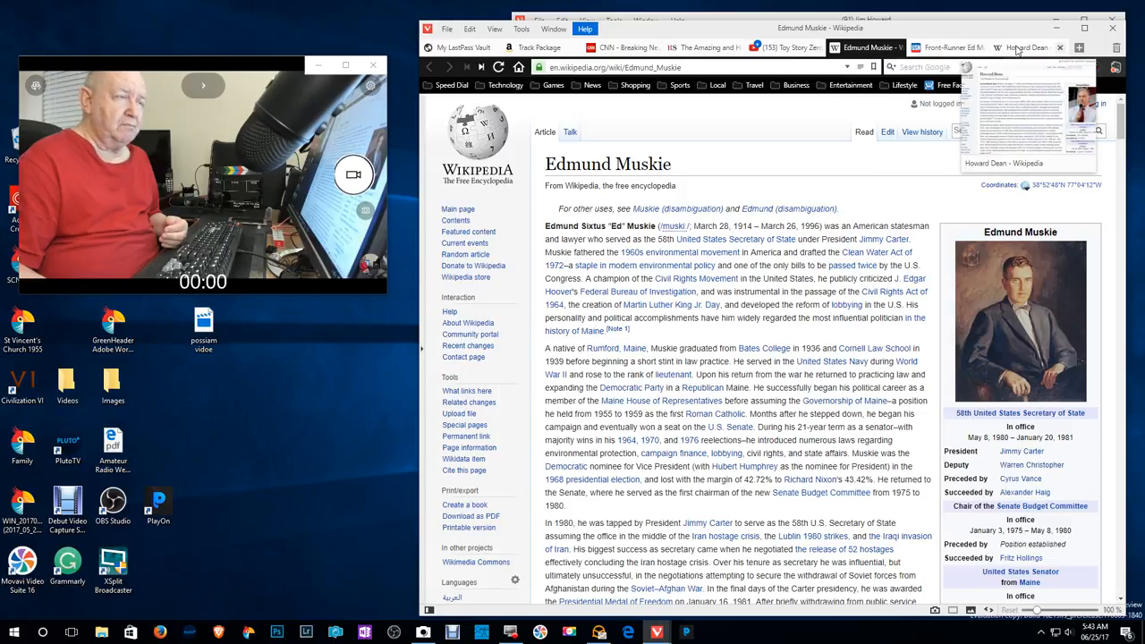
Read the Howard Dean article through the 2004 candidacy, DNC chairmanship and fifty-state strategy sections
{"action": "left_click", "coordinate": [1029, 47]}
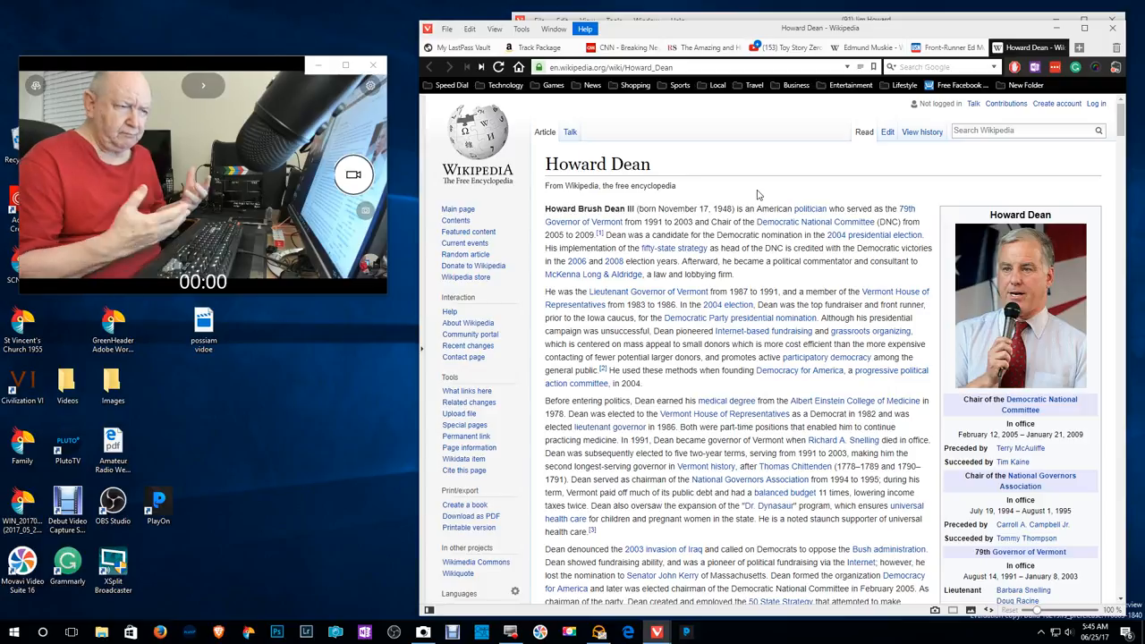
{"action": "mouse_move", "coordinate": [695, 318]}
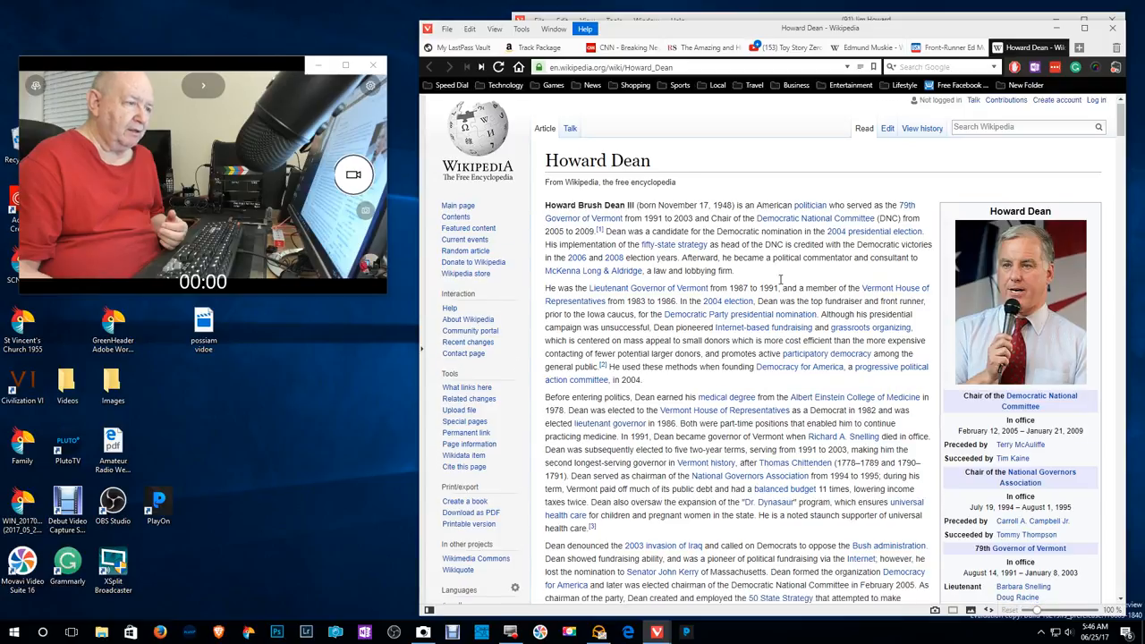
{"action": "scroll", "scroll_direction": "down", "scroll_amount": 3}
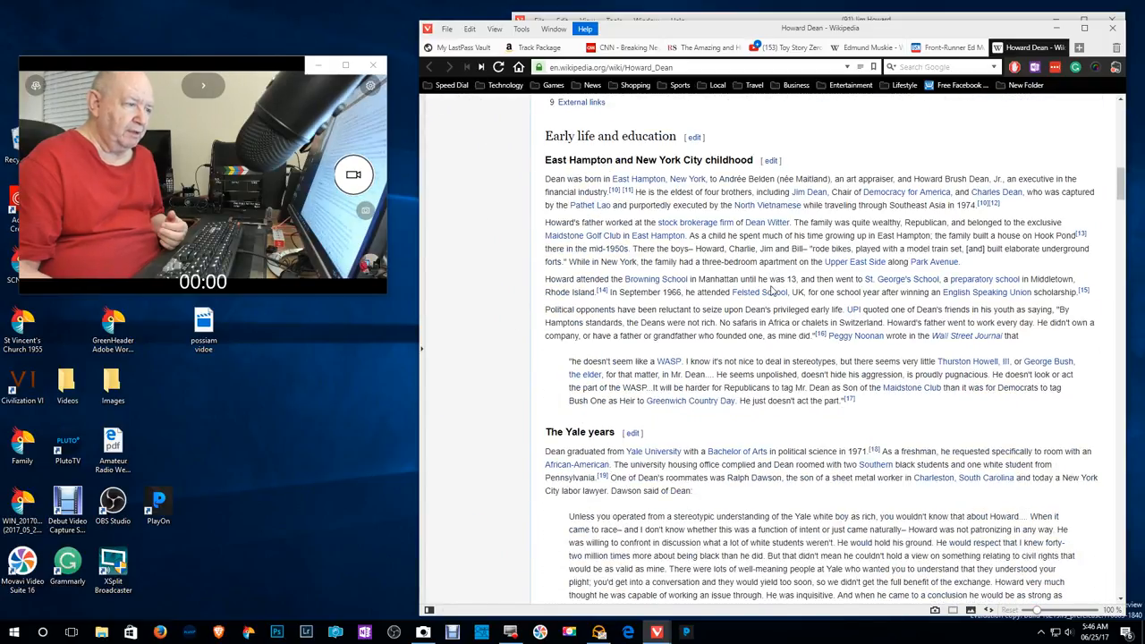
{"action": "scroll", "scroll_direction": "down", "scroll_amount": 3}
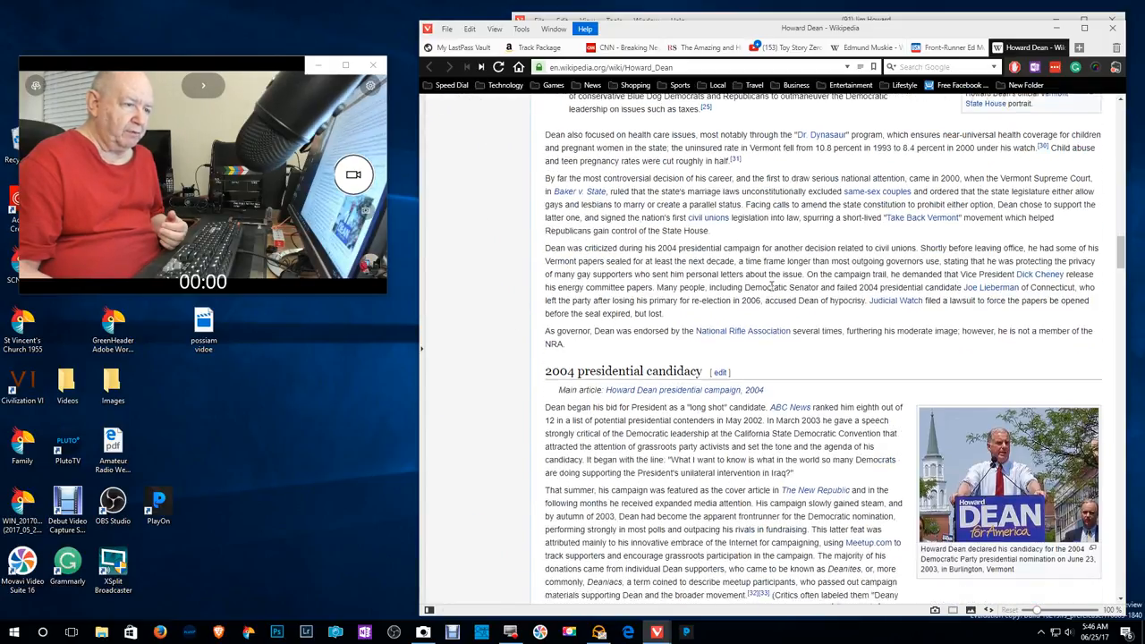
{"action": "scroll", "scroll_direction": "down", "scroll_amount": 3}
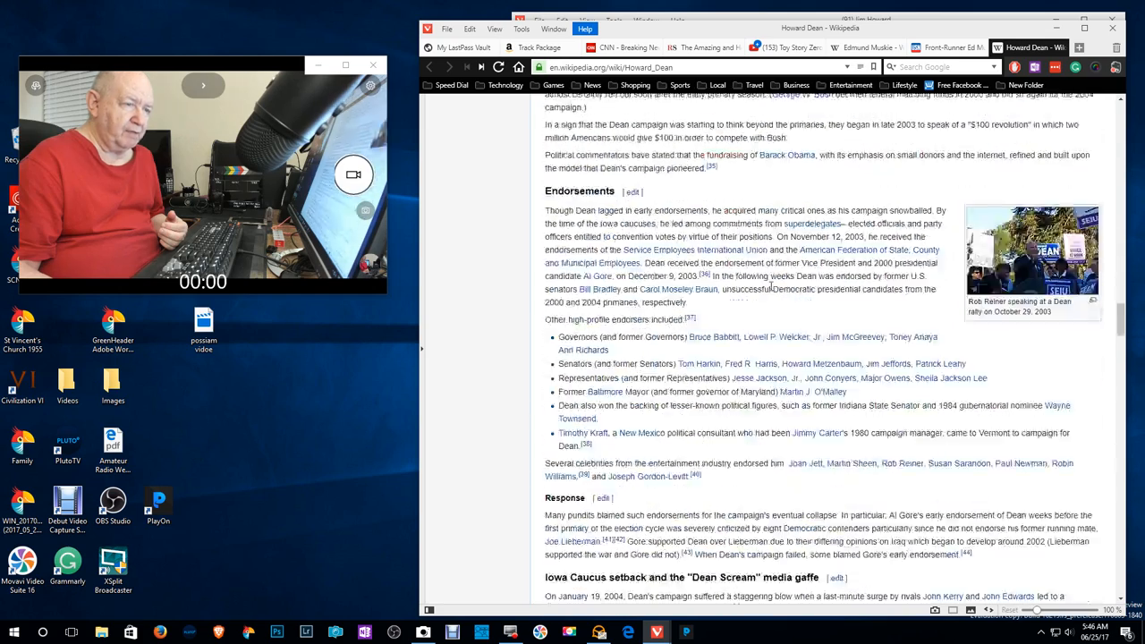
{"action": "scroll", "scroll_direction": "down", "scroll_amount": 3}
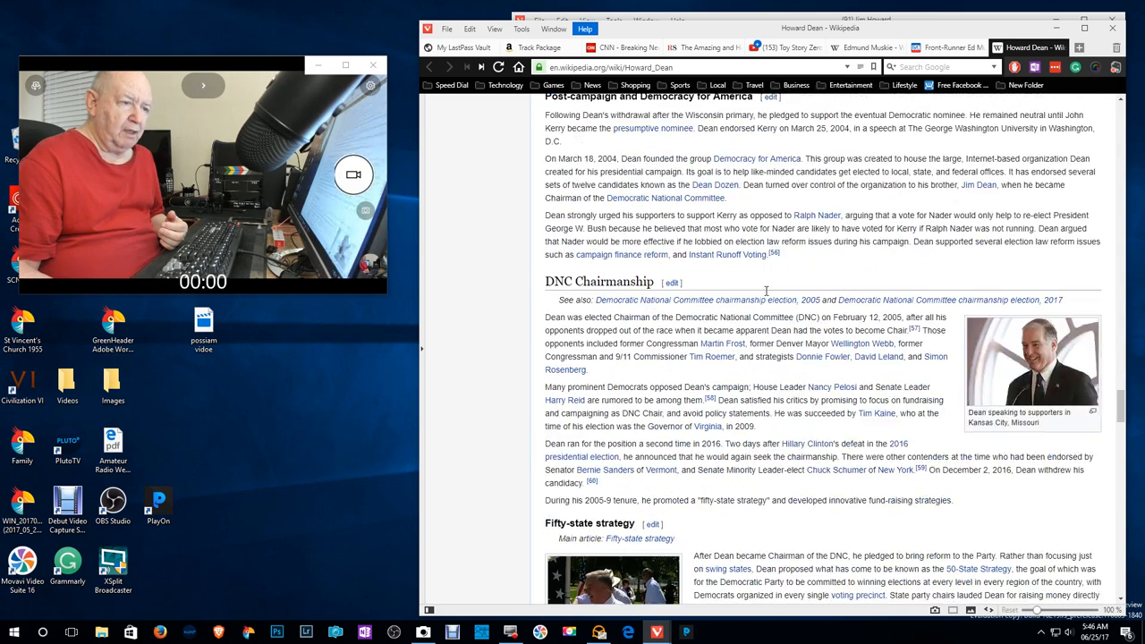
{"action": "scroll", "scroll_direction": "down", "scroll_amount": 3}
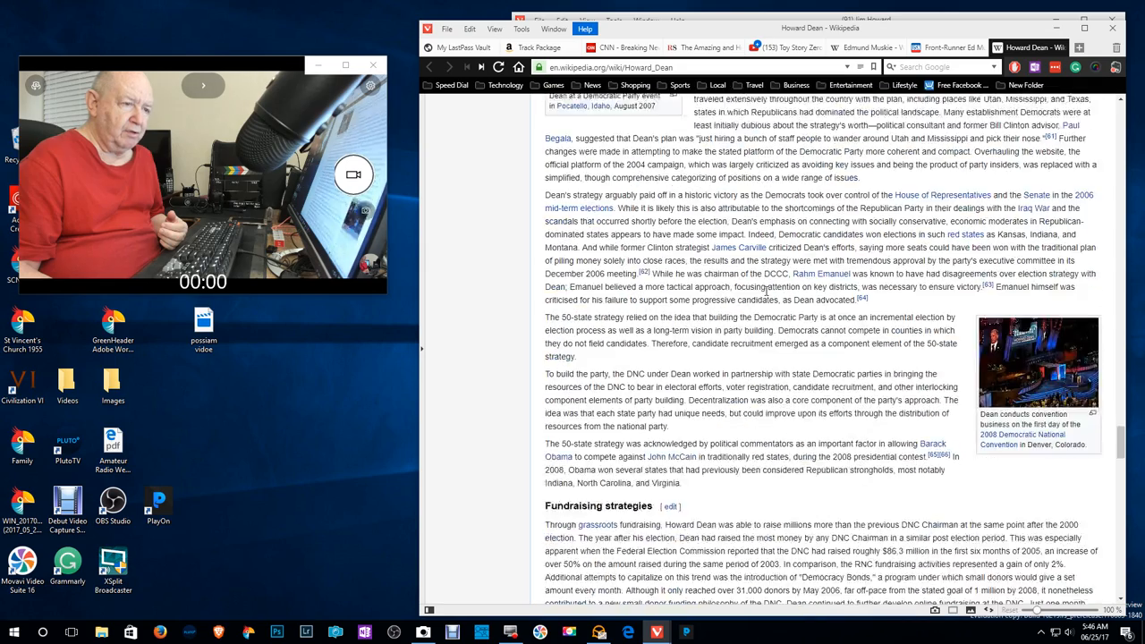
{"action": "scroll", "scroll_direction": "up", "scroll_amount": 3}
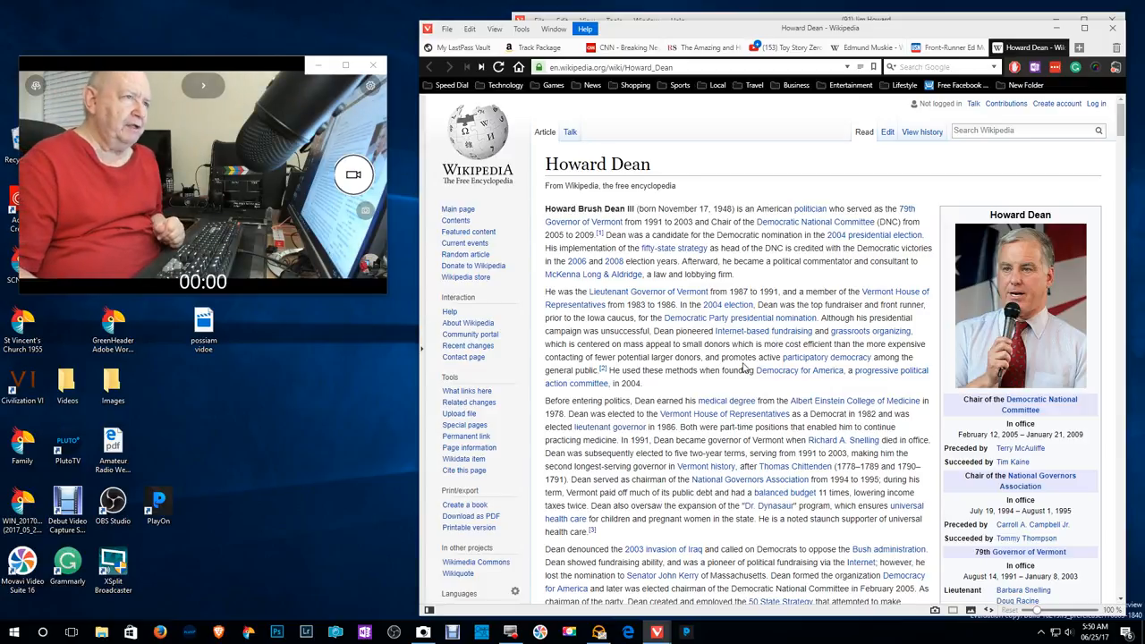
{"action": "mouse_move", "coordinate": [945, 190]}
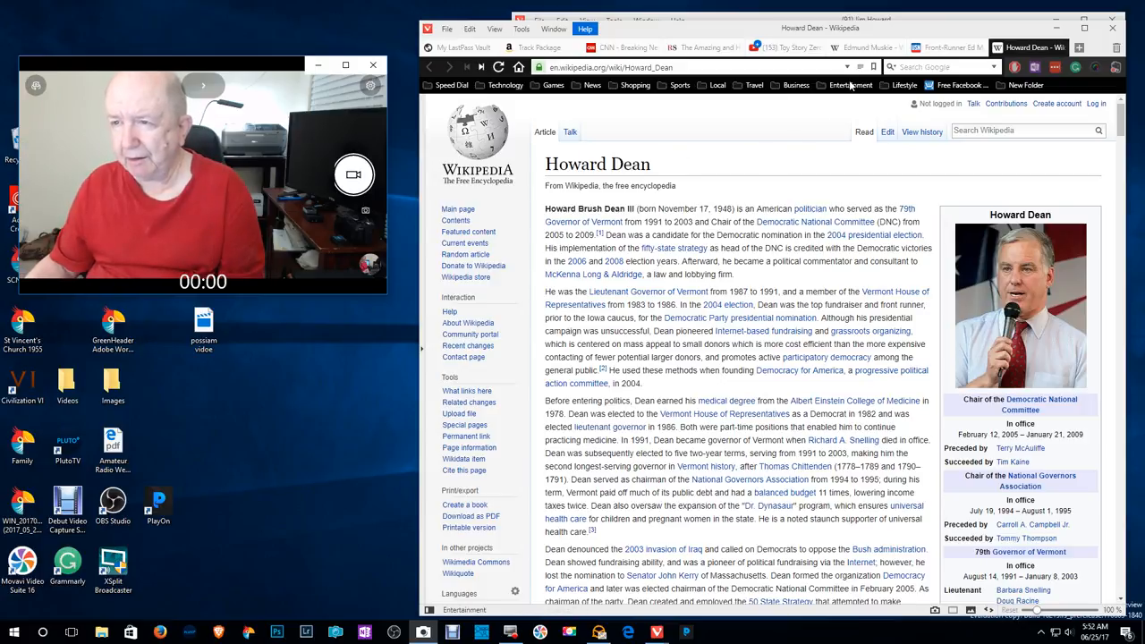
{"action": "mouse_move", "coordinate": [863, 47]}
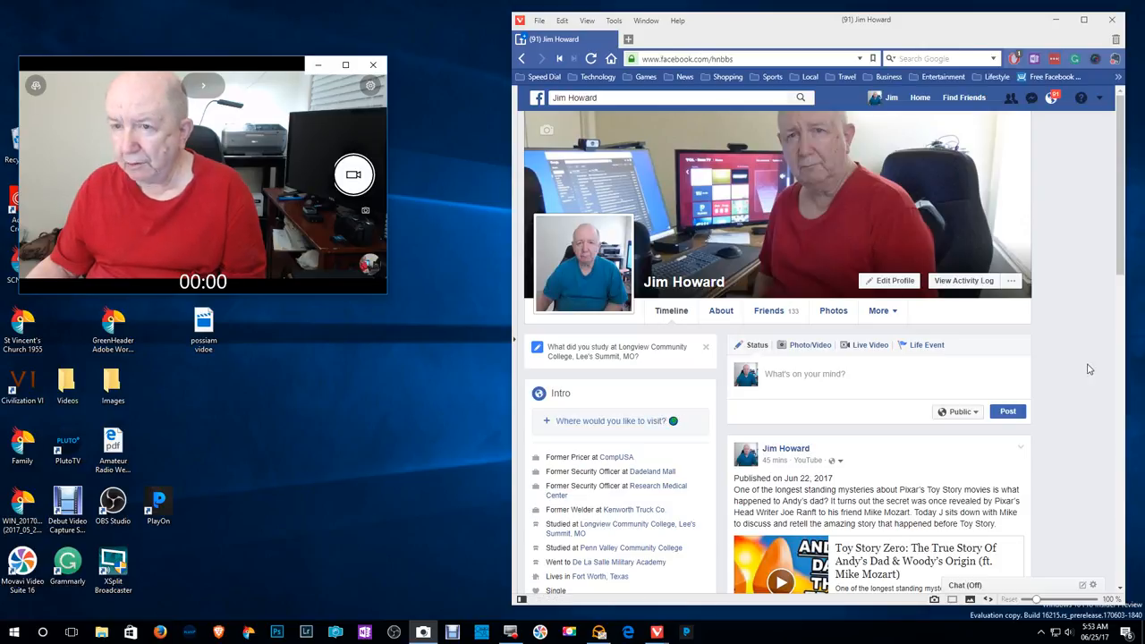
{"action": "scroll", "scroll_direction": "down", "scroll_amount": 3}
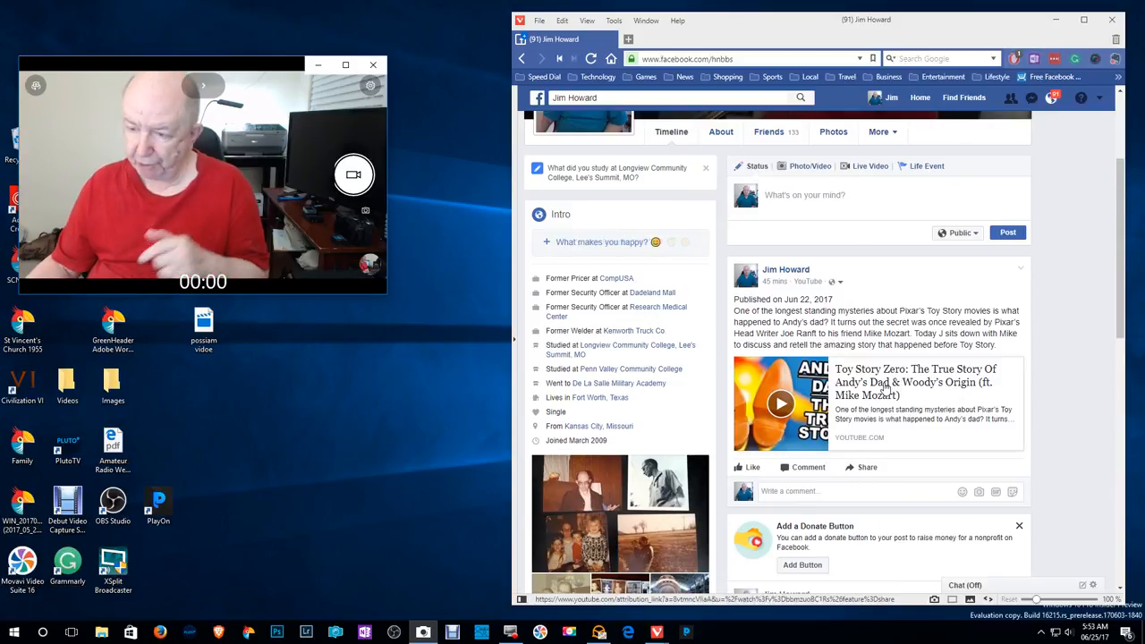
{"action": "mouse_move", "coordinate": [1044, 424]}
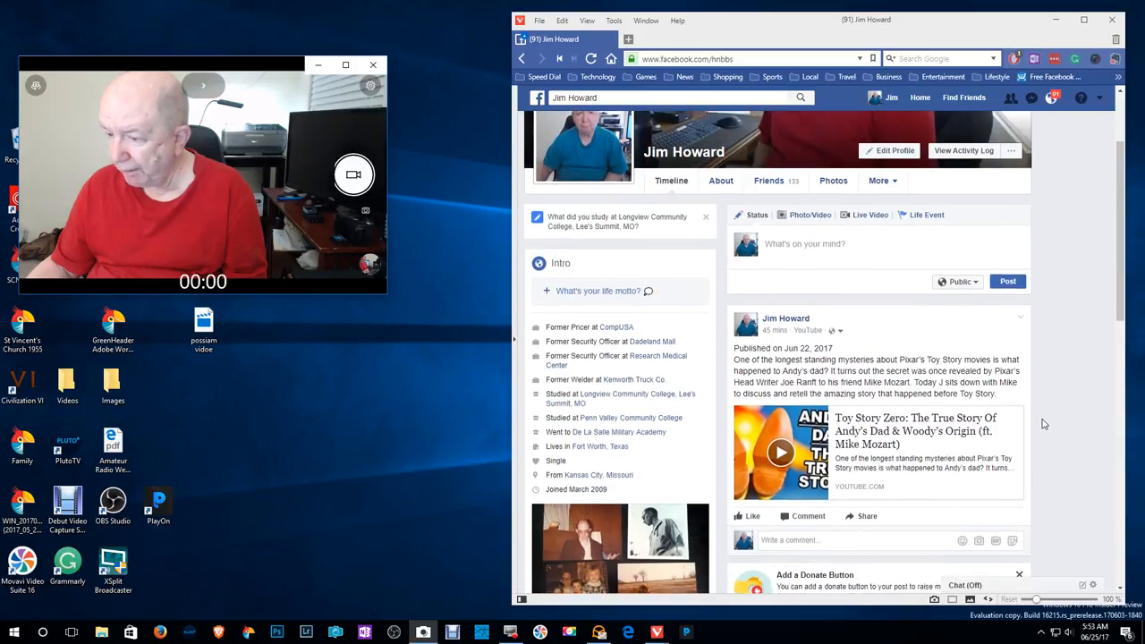
{"action": "scroll", "scroll_direction": "down", "scroll_amount": 3}
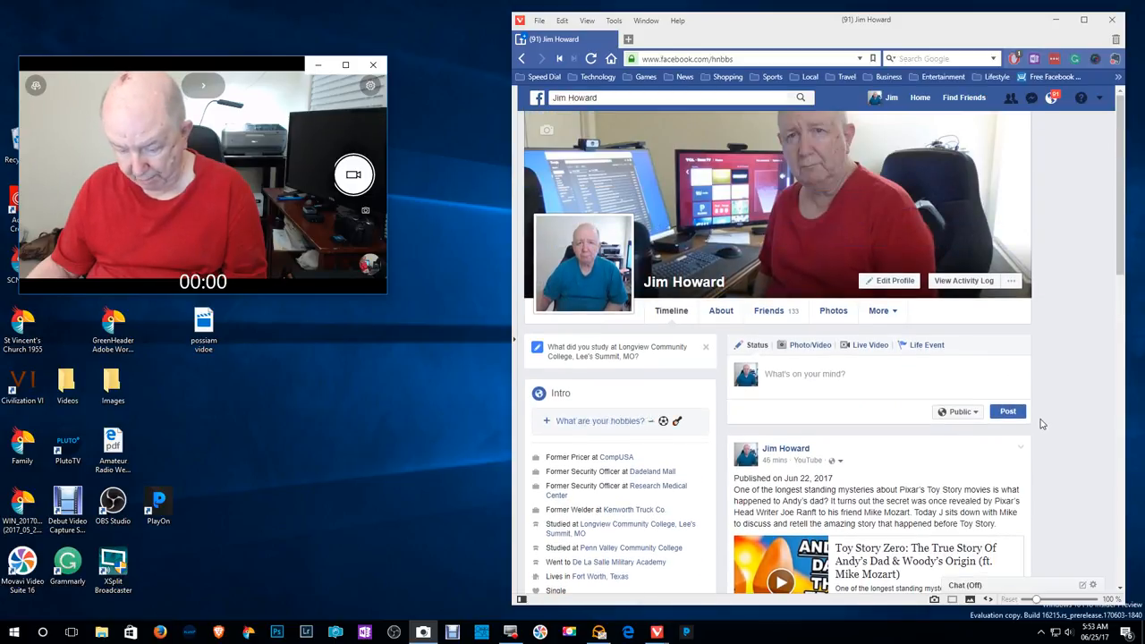
{"action": "scroll", "scroll_direction": "down", "scroll_amount": 3}
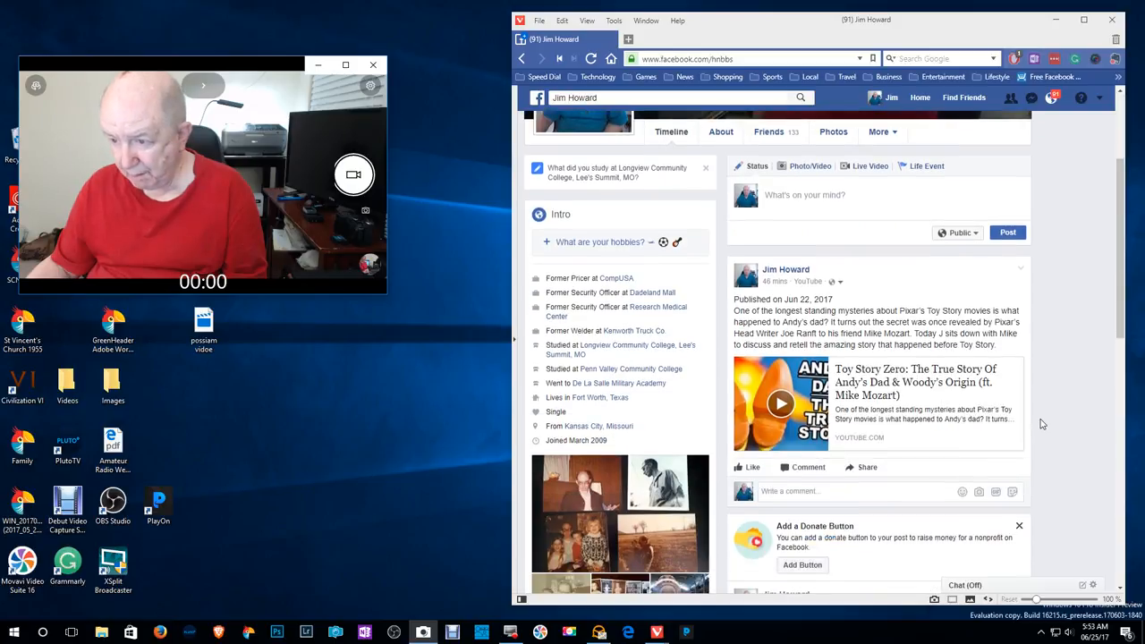
{"action": "scroll", "scroll_direction": "down", "scroll_amount": 3}
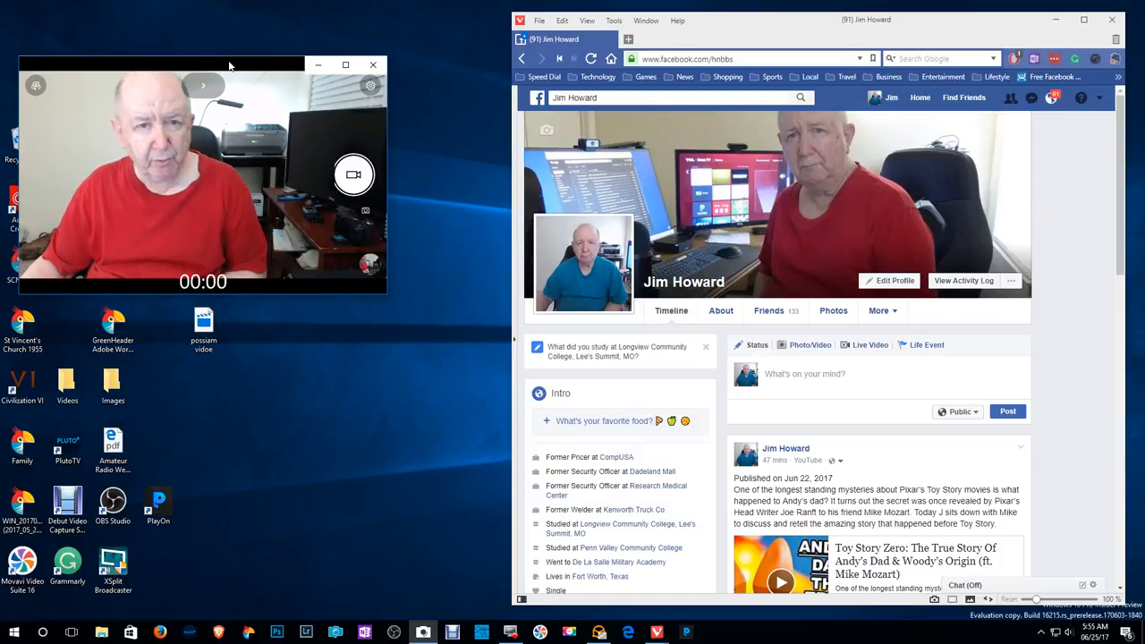
Launch the KG-UV8D radio programming software from the KGUV8D desktop folder
{"action": "left_click_drag", "start_coordinate": [201, 64], "coordinate": [684, 25]}
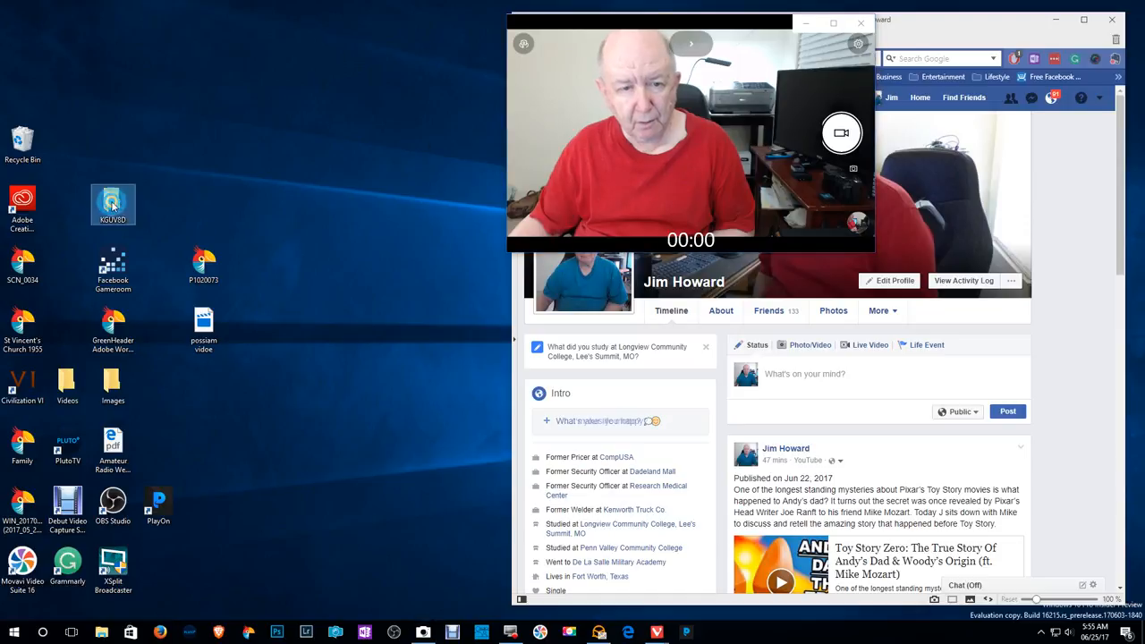
{"action": "double_click", "coordinate": [113, 204]}
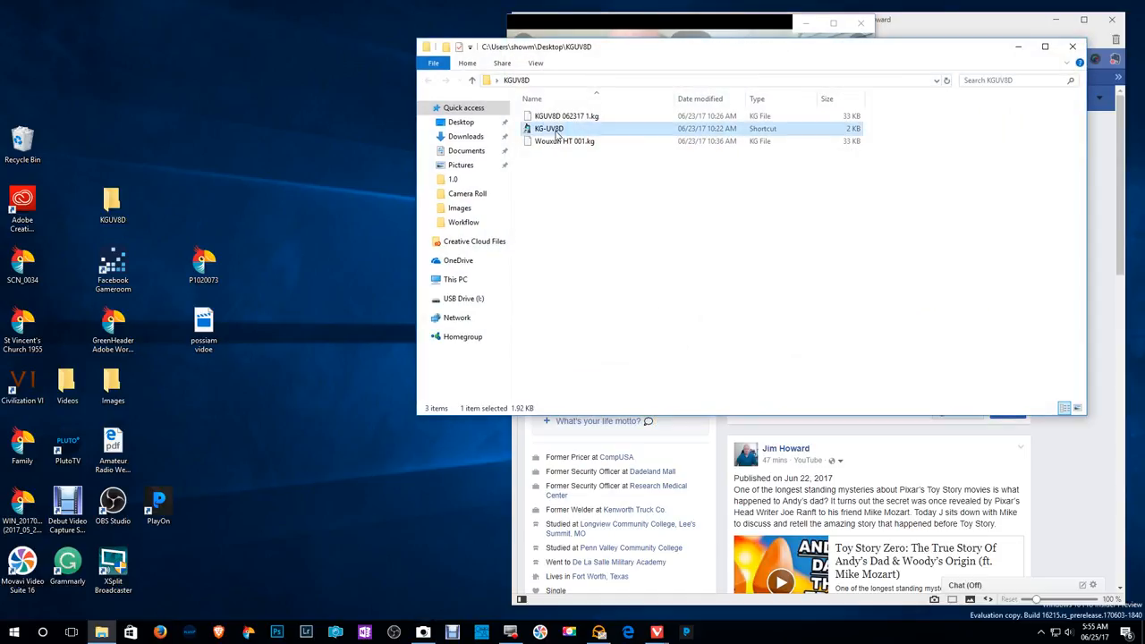
{"action": "double_click", "coordinate": [549, 128]}
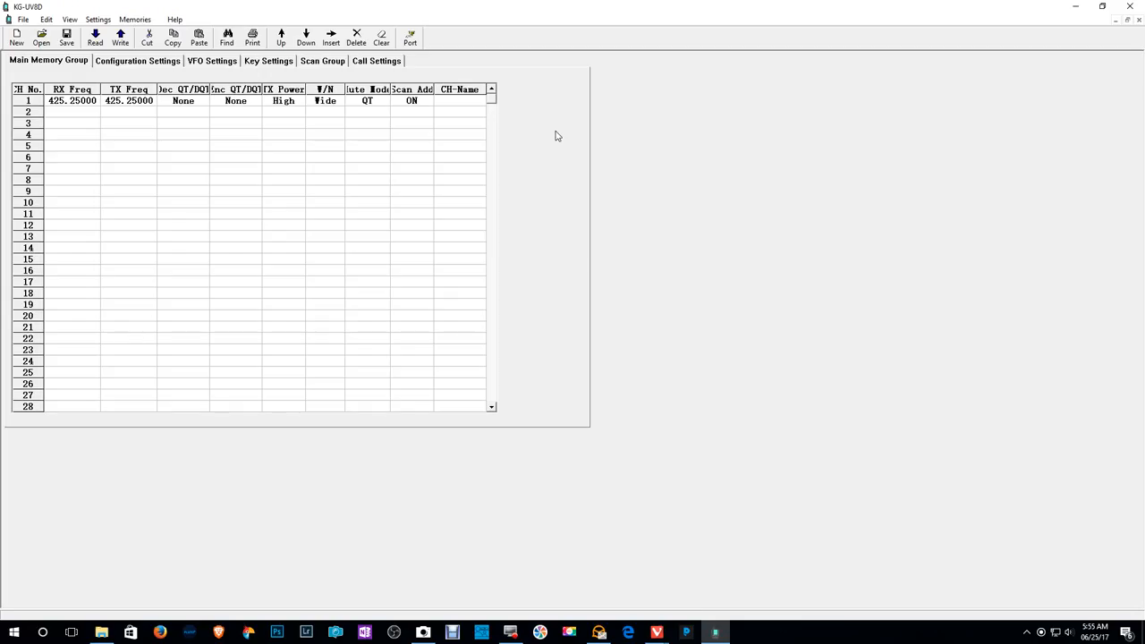
{"action": "mouse_move", "coordinate": [541, 145]}
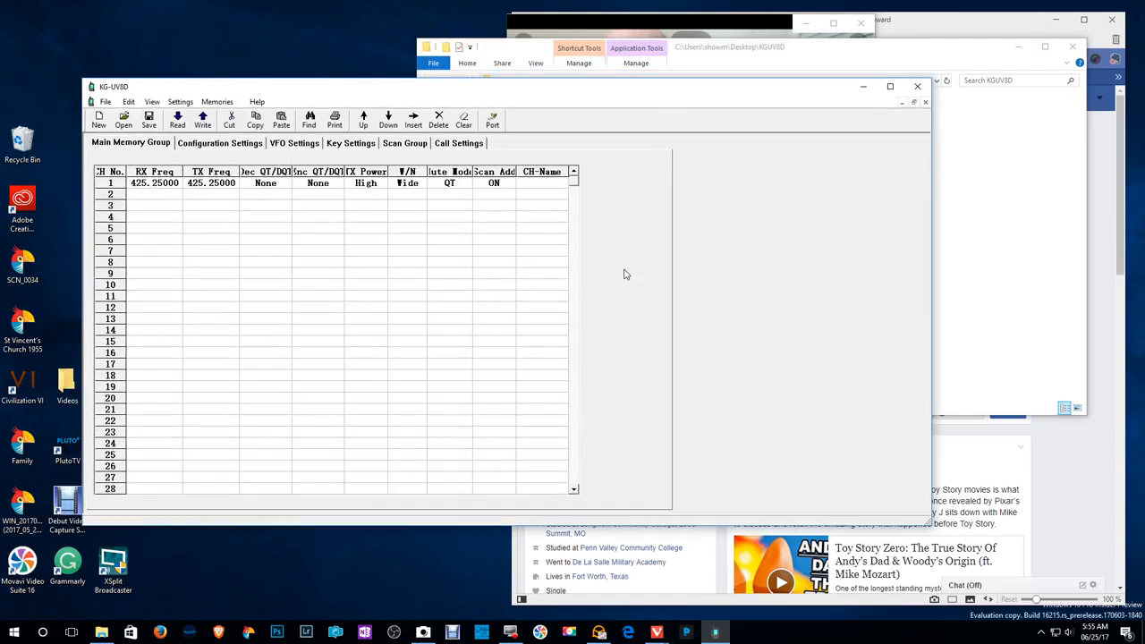
{"action": "mouse_move", "coordinate": [313, 92]}
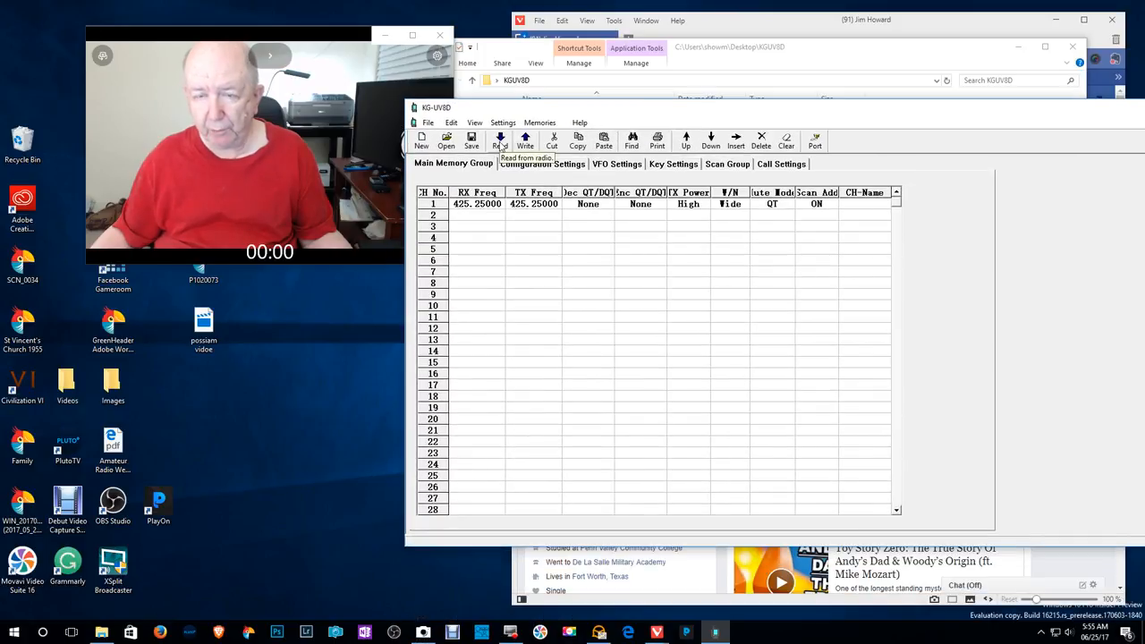
Read the channel memories from the radio until the ReadOK confirmation appears
{"action": "left_click", "coordinate": [500, 142]}
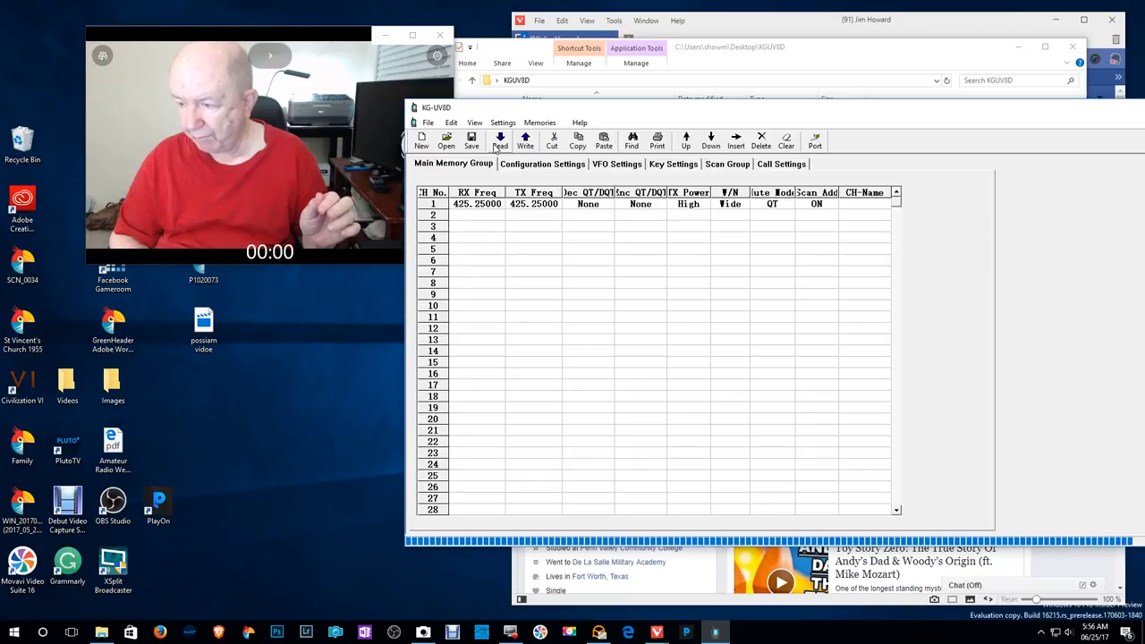
{"action": "left_click", "coordinate": [500, 142]}
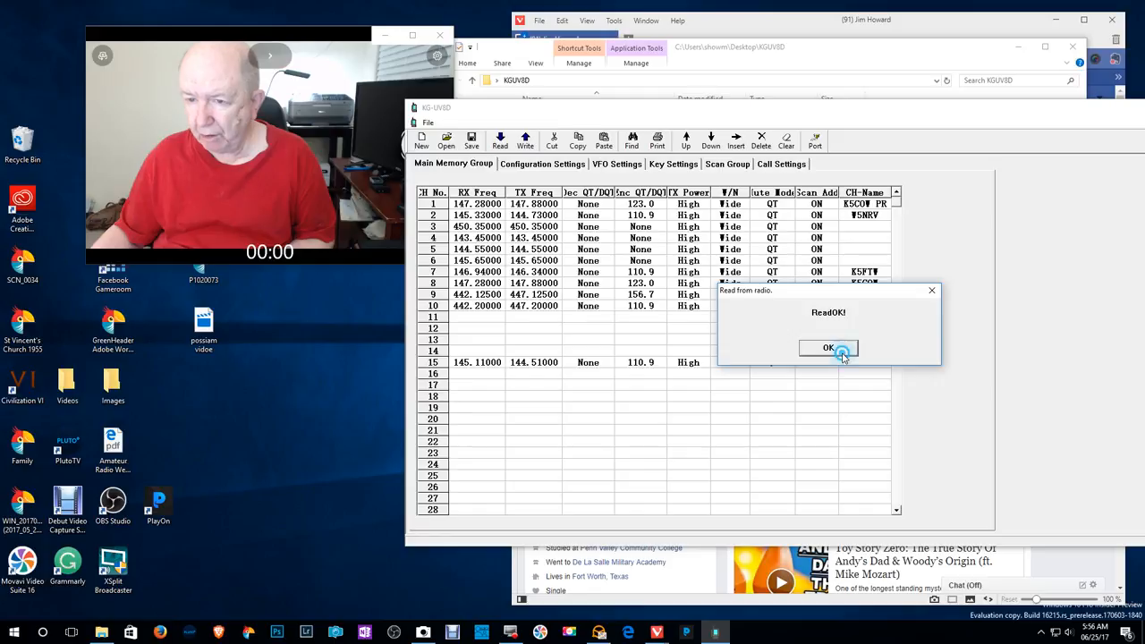
Acknowledge ReadOK, review the downloaded channels, and close KG-UV8D back to the folder
{"action": "left_click", "coordinate": [827, 347]}
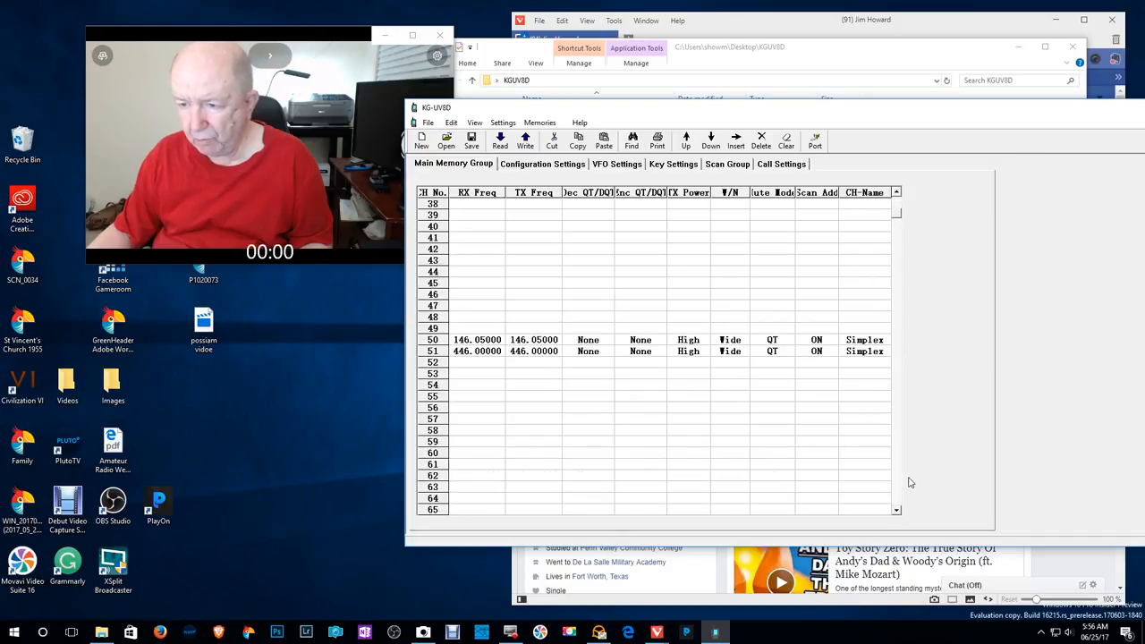
{"action": "mouse_move", "coordinate": [902, 202]}
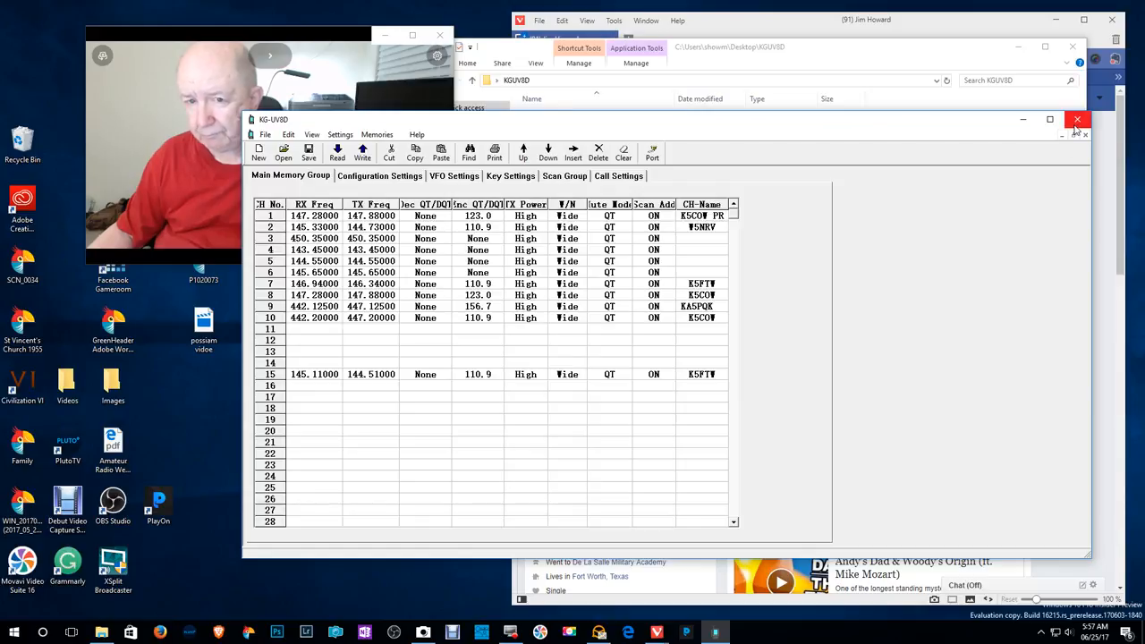
{"action": "left_click", "coordinate": [1077, 119]}
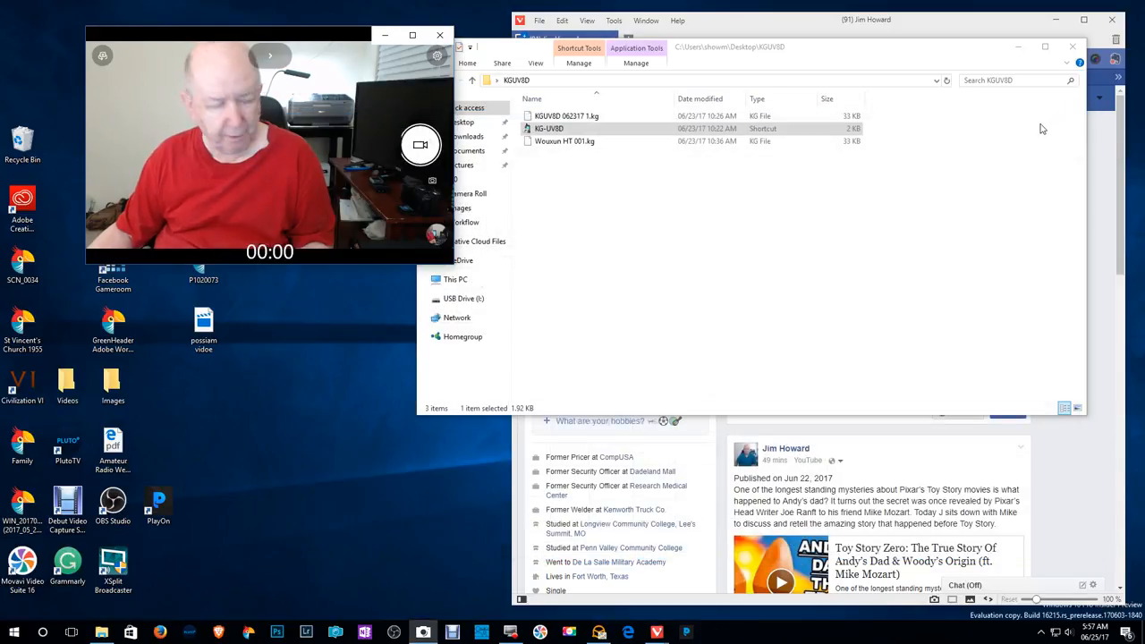